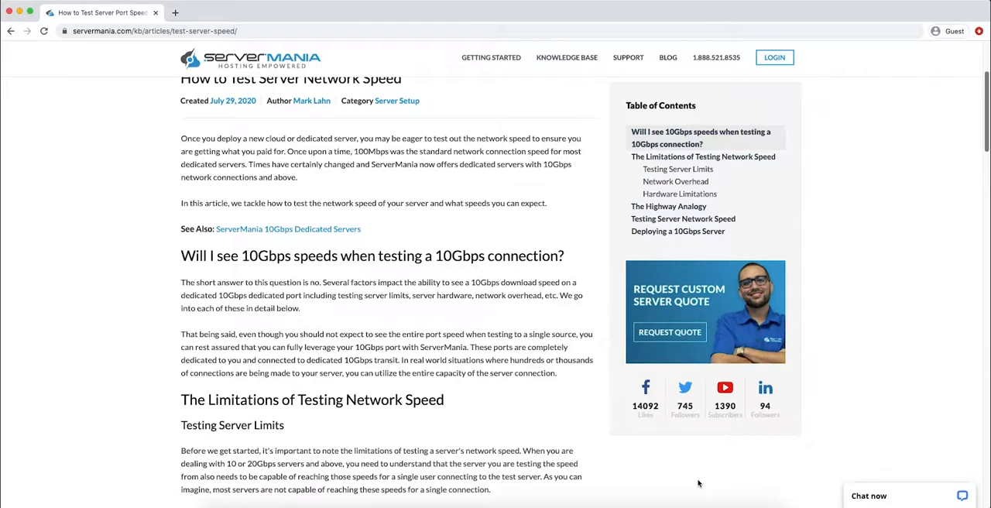
- Scroll the speed-test article past Testing Server Limits to the Network Overhead section
scroll(down, 3)
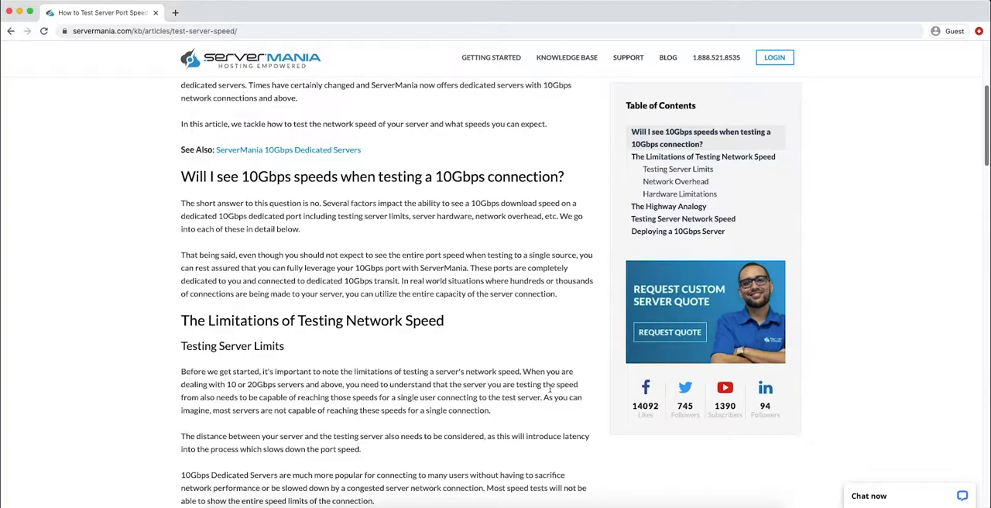
scroll(down, 3)
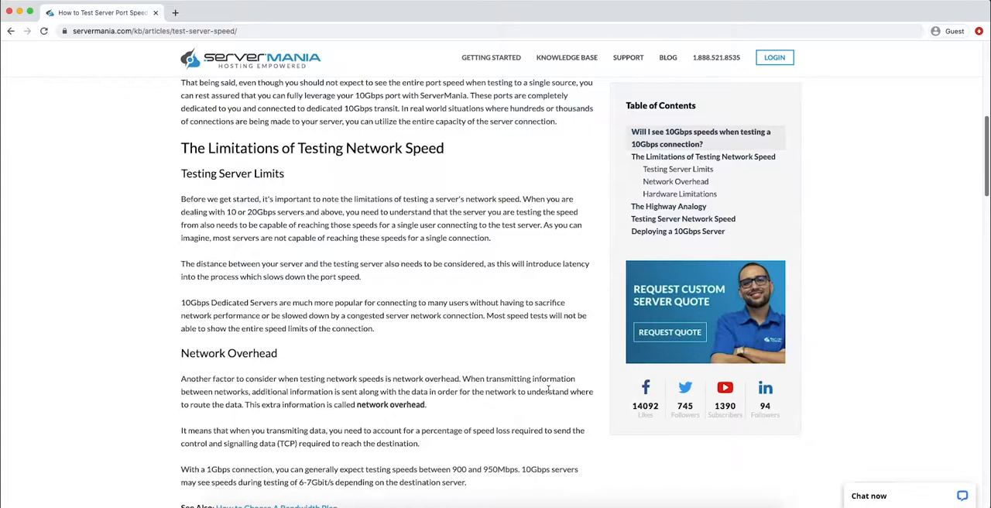
- Scroll past Hardware Limitations and The Highway Analogy to the Testing Server Network Speed heading
scroll(down, 3)
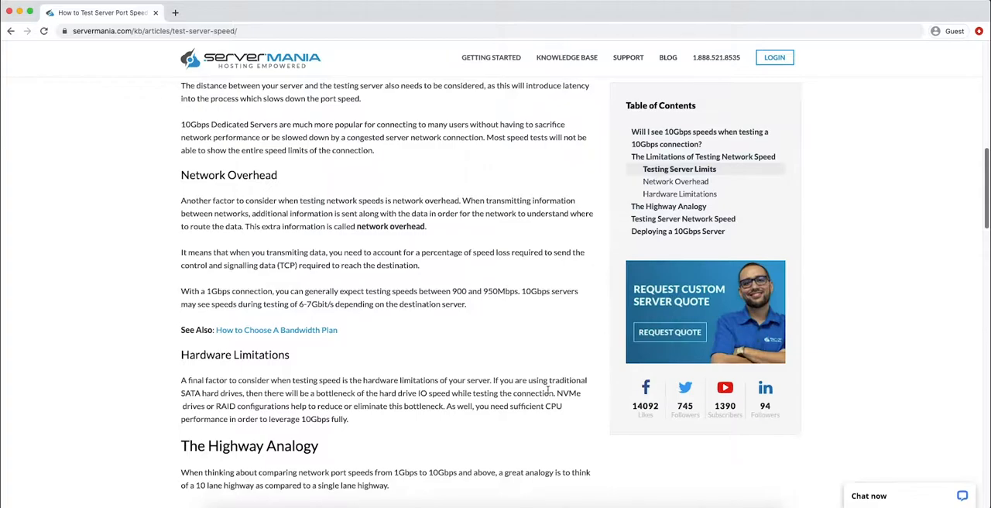
scroll(down, 3)
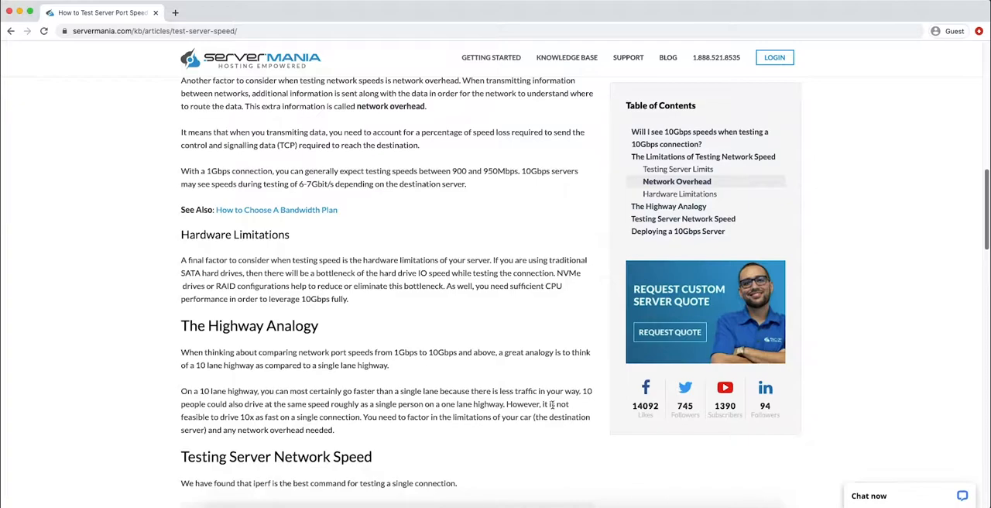
- Scroll to the commands and select the 'apt-get install iperf3' command
scroll(down, 3)
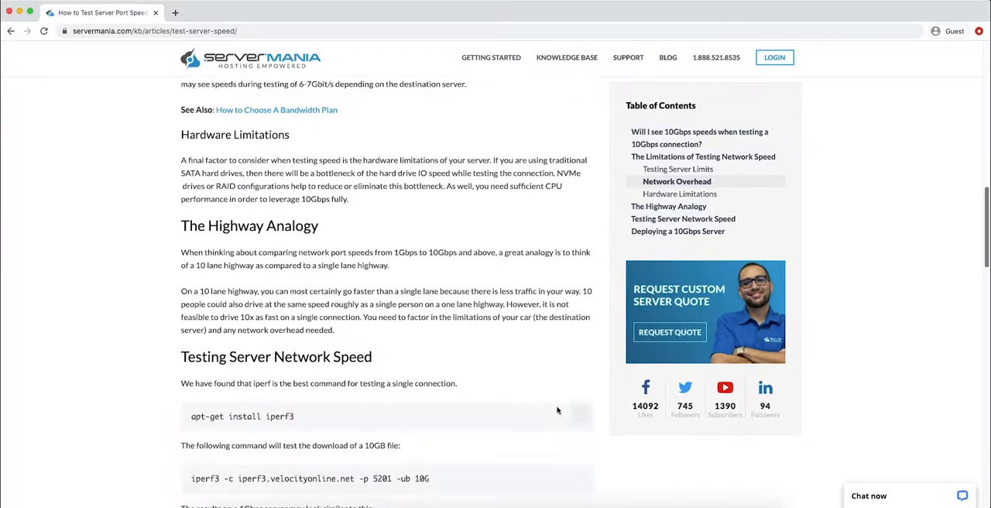
scroll(down, 3)
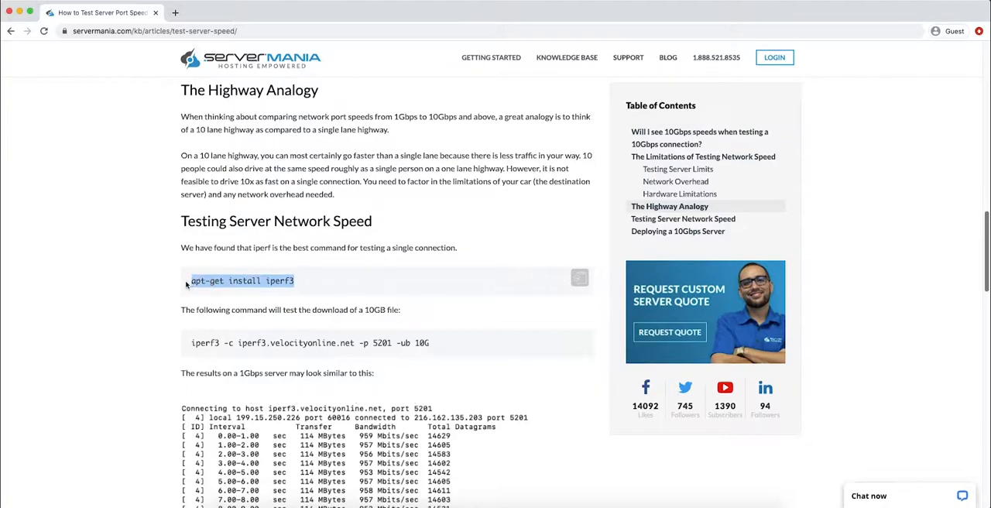
click(349, 287)
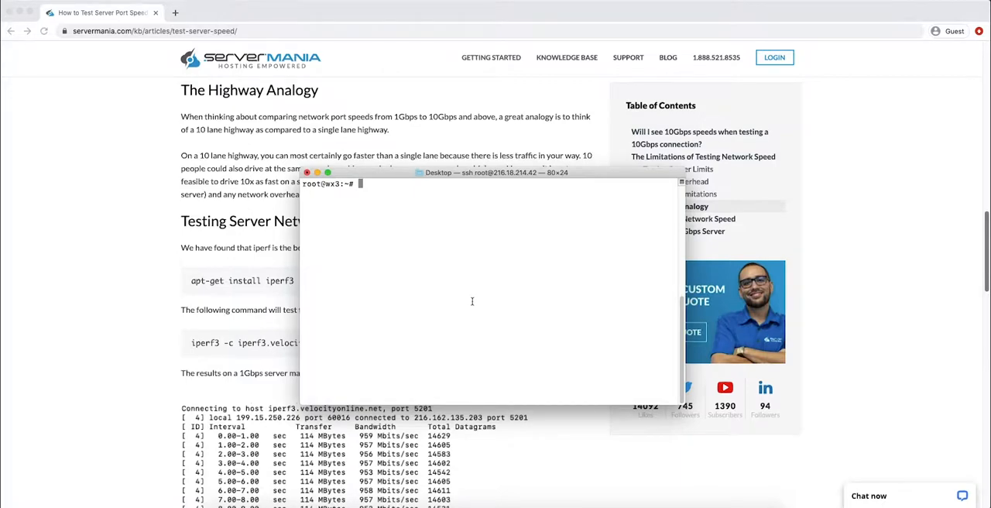
- Run 'apt-get install iperf3' on the server and confirm the install with Y
text(apt-get install iperf3)
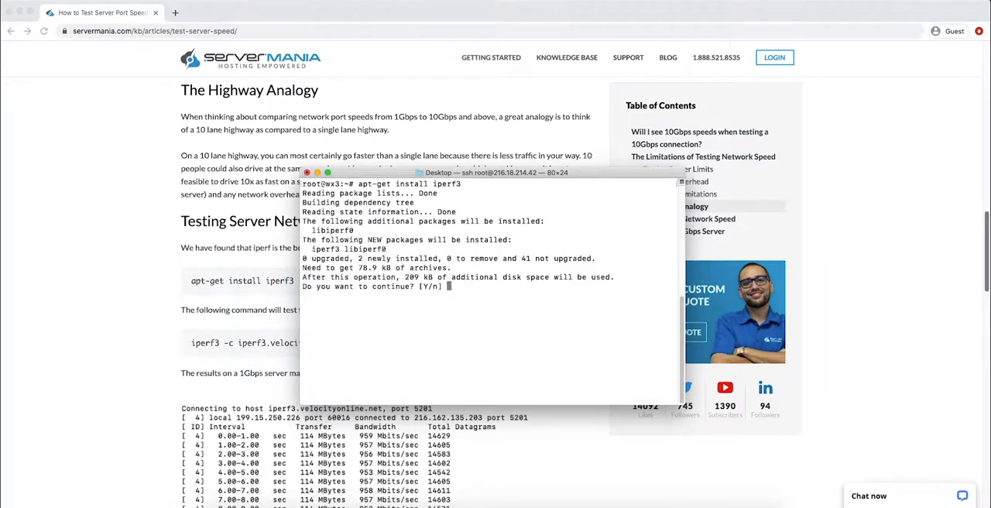
text(Y)
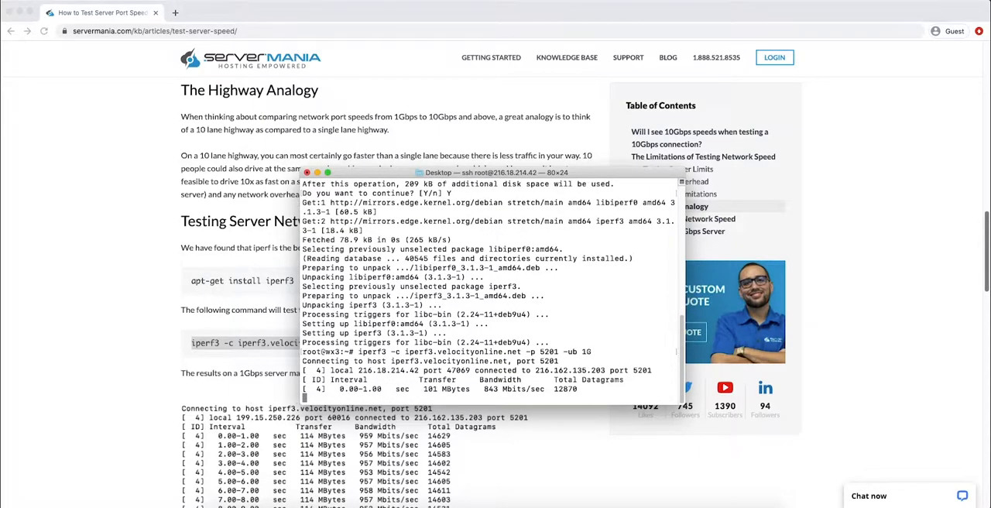
- Scroll the iperf3 output to watch intervals holding around 950 Mbits/sec
scroll(down, 3)
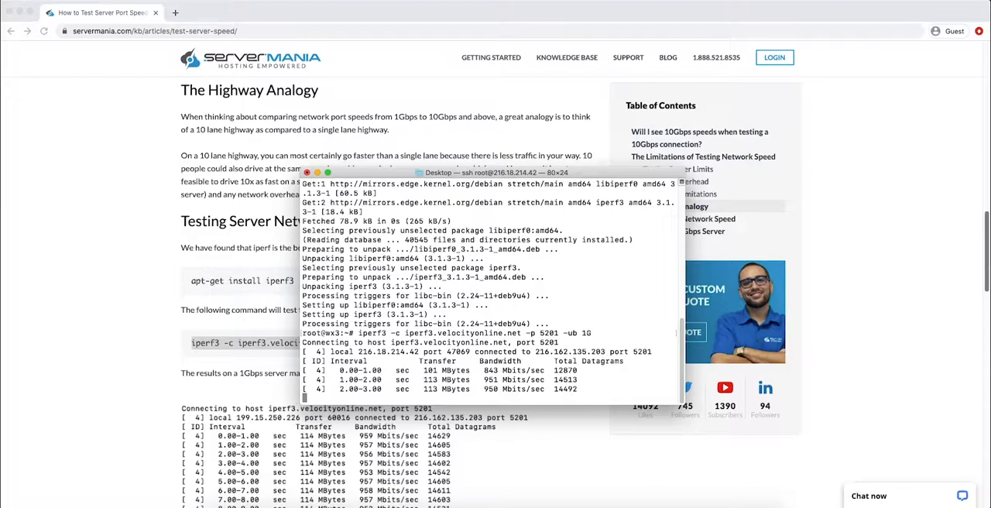
scroll(down, 3)
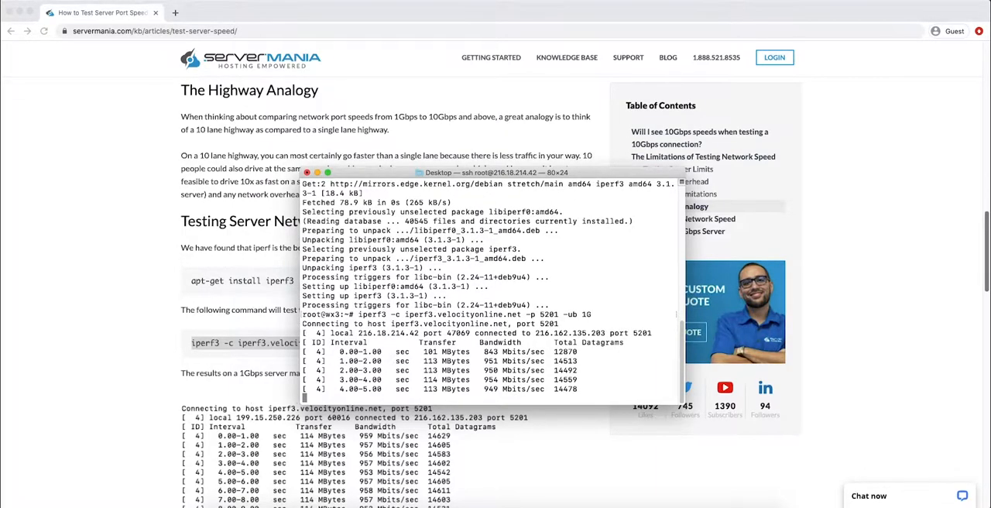